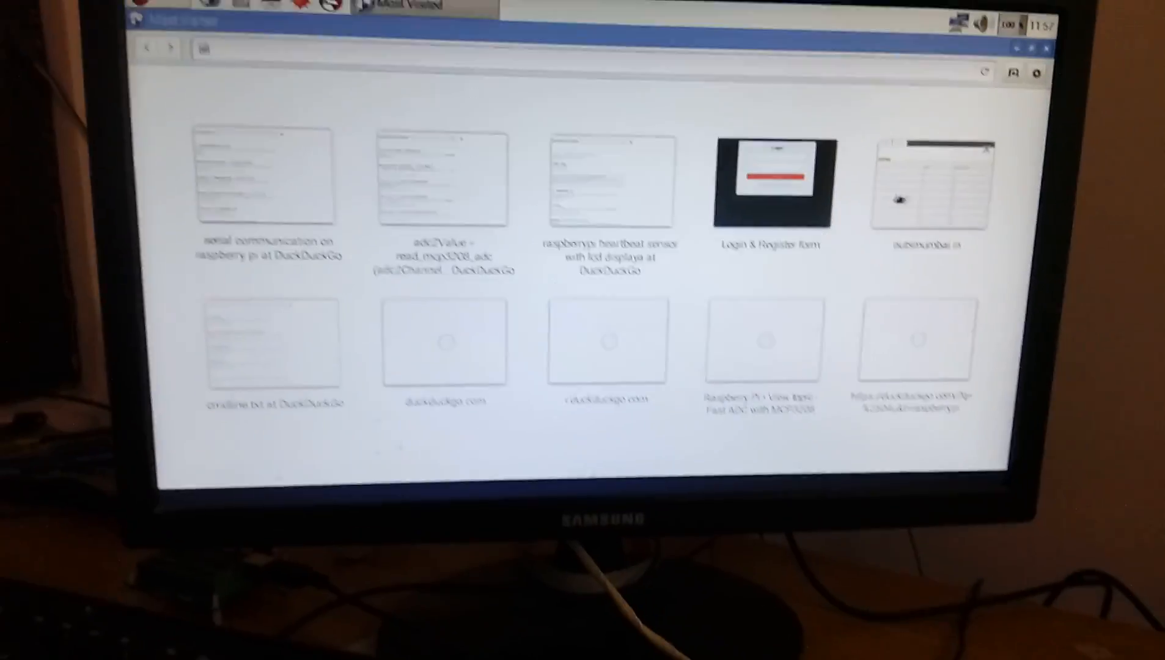
Load the nutsmumbai.in patient_mon/details.php page from the new-tab thumbnail.
click(930, 182)
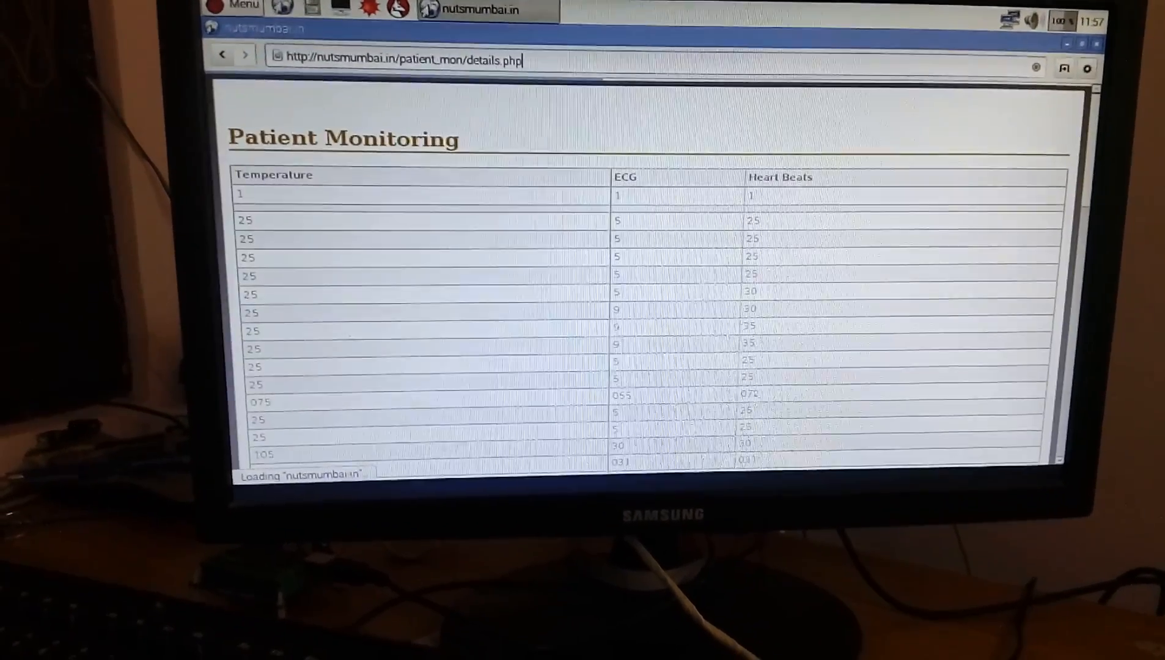
Scroll the readings table down to its last temperature, ECG and heartbeat entries.
scroll(down, 3)
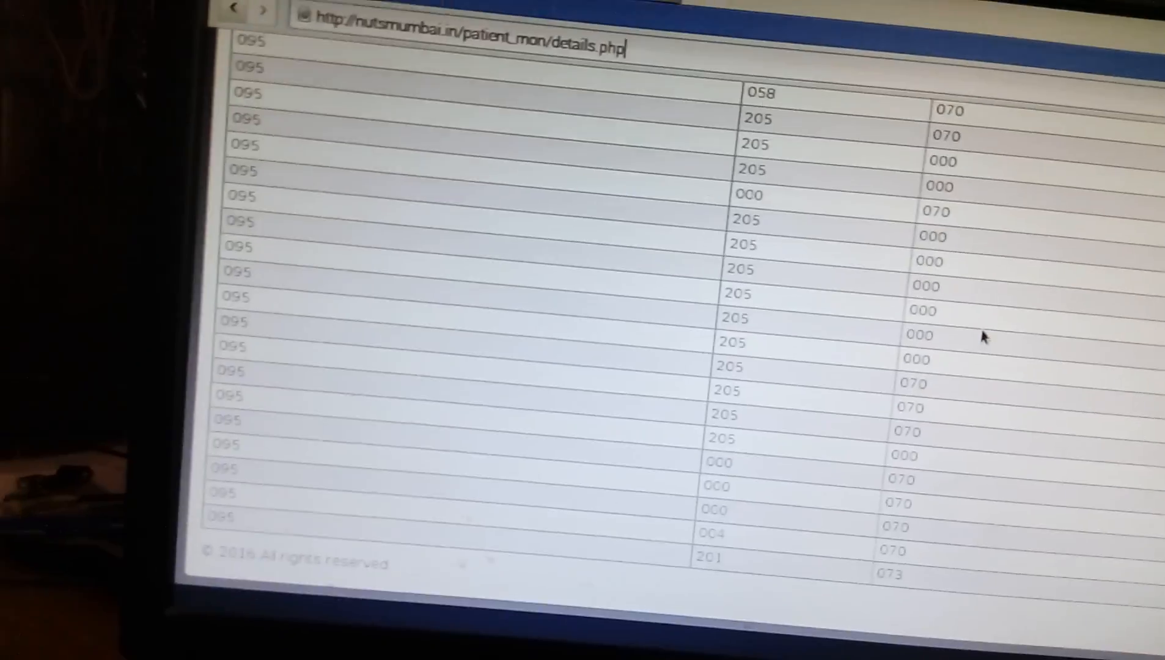
scroll(down, 3)
text(gcc -o mem mem.c -lwiringPi -lwiringPiDev)
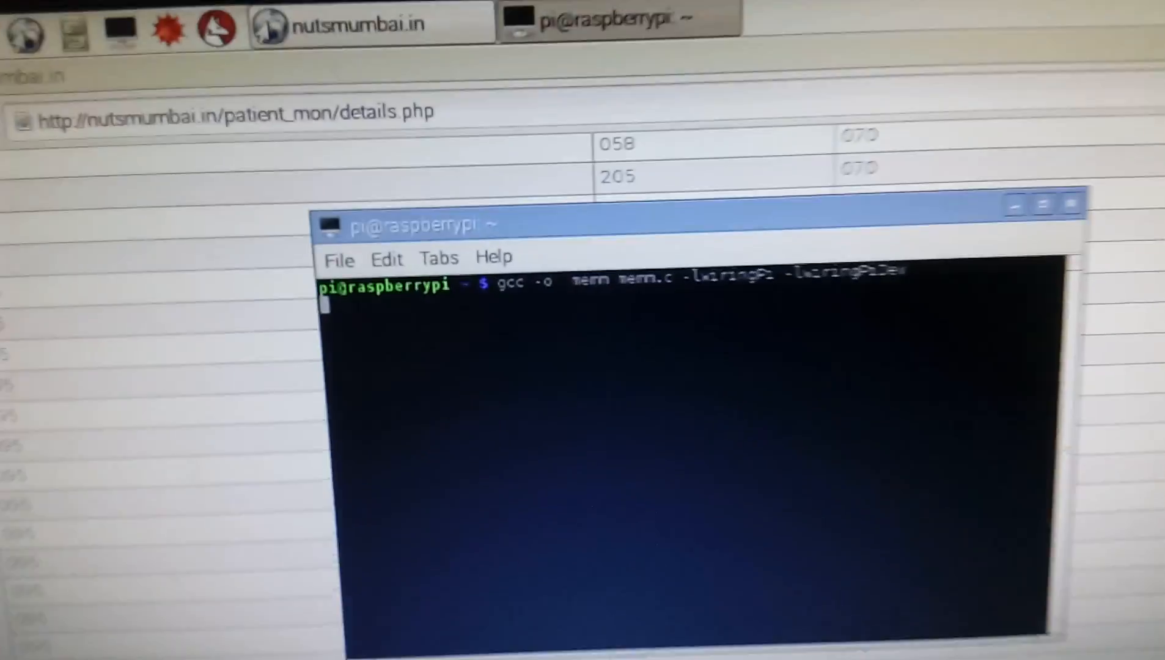
Run the gcc compile of mem.c with wiringPi libraries and enter 'sudo ./mem'.
key(Return)
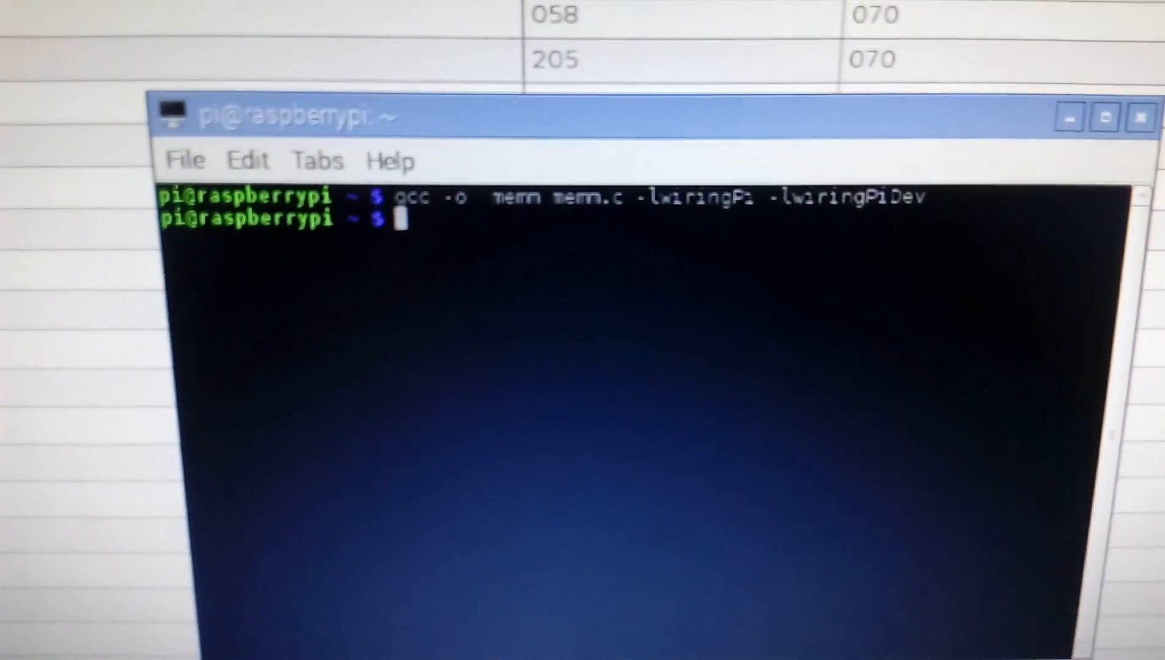
text(sudo ./memm)
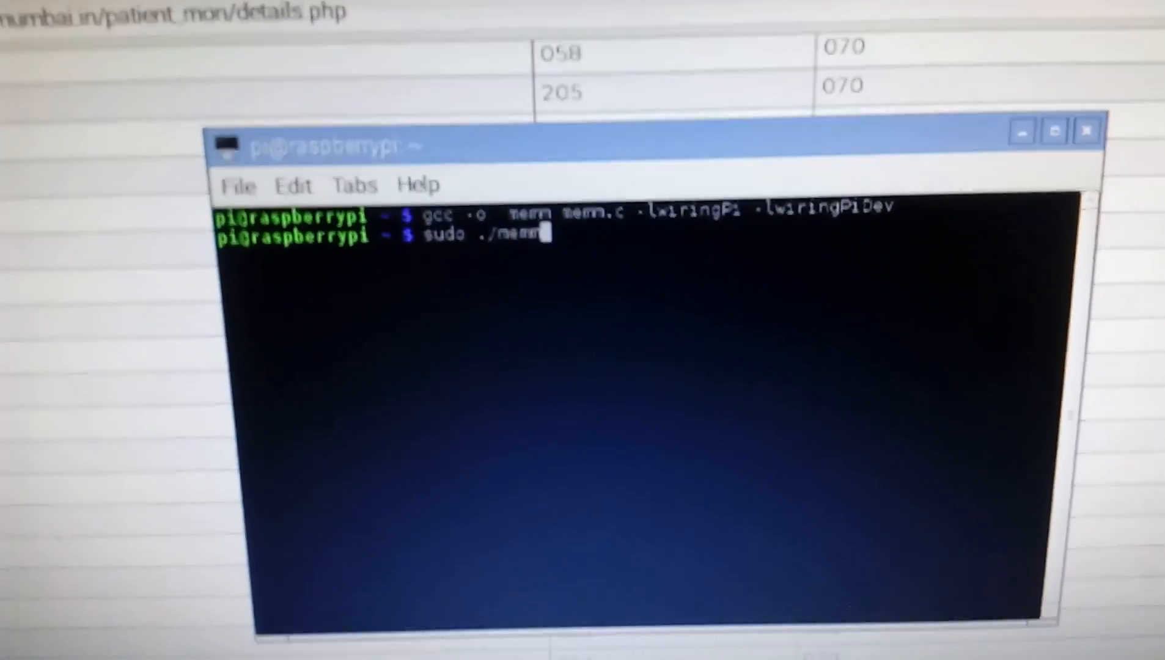